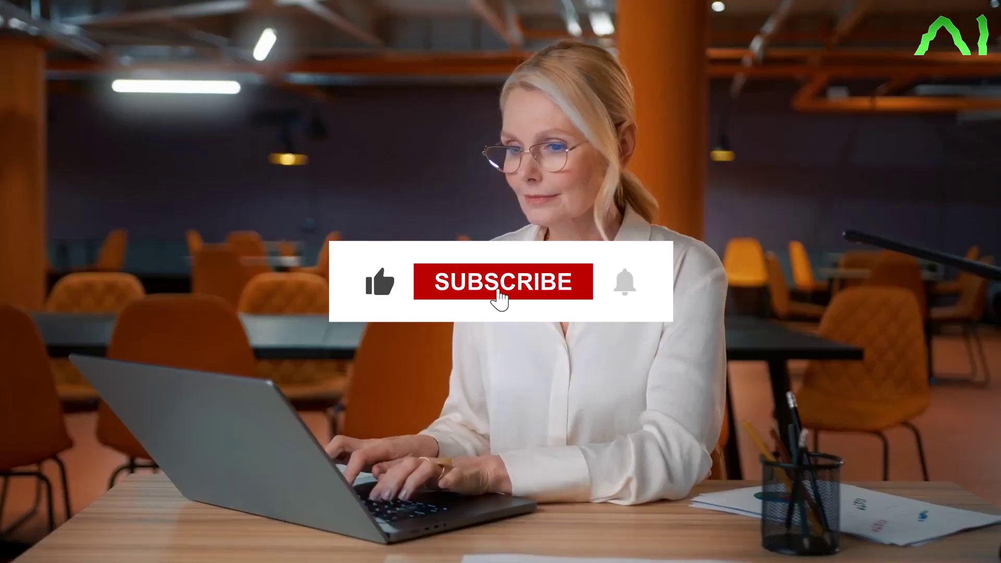
left_click(503, 282)
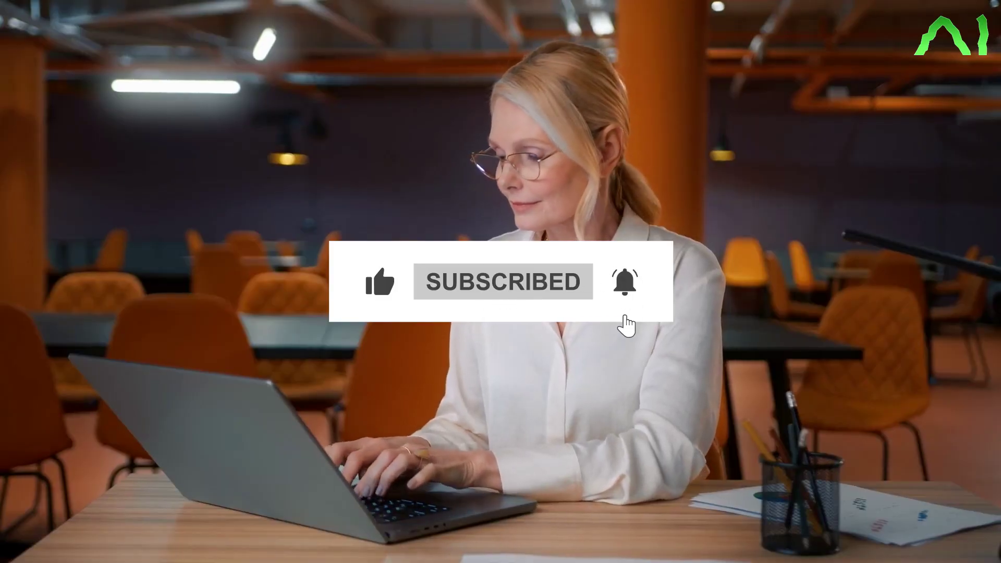